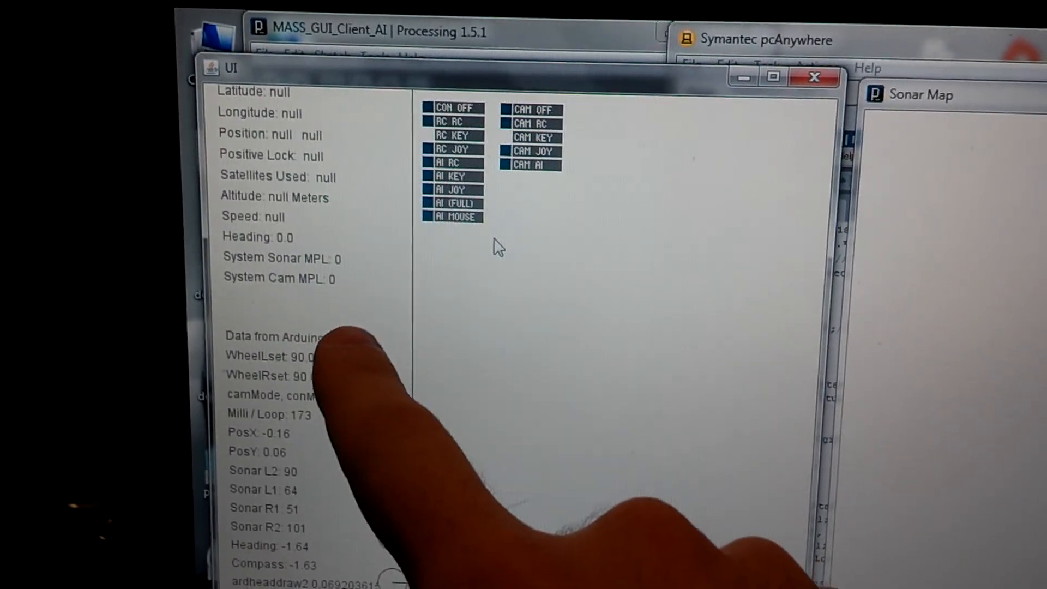
{"action": "scroll", "scroll_direction": "down", "scroll_amount": 3}
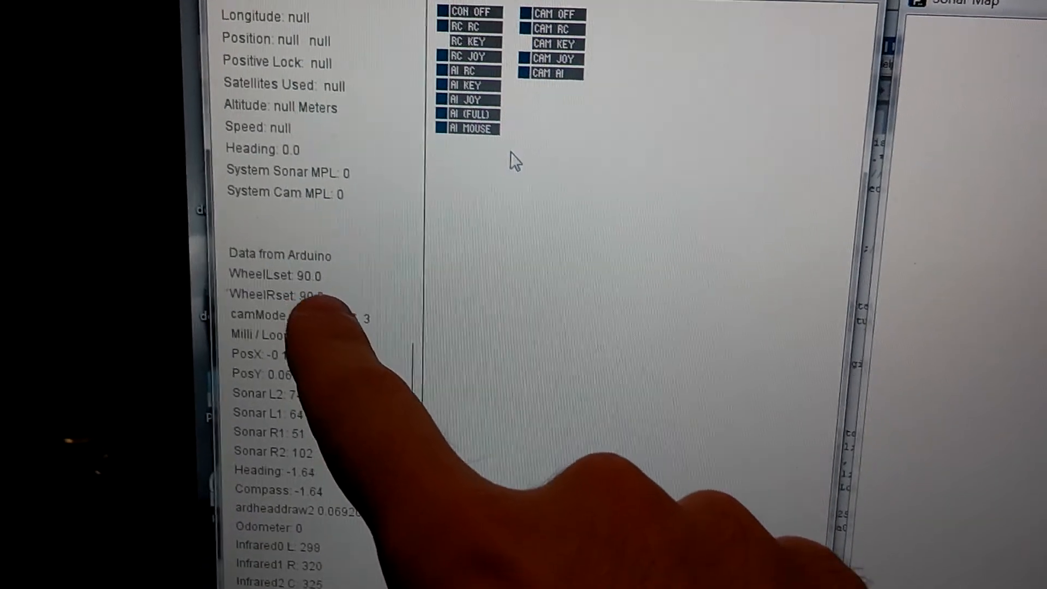